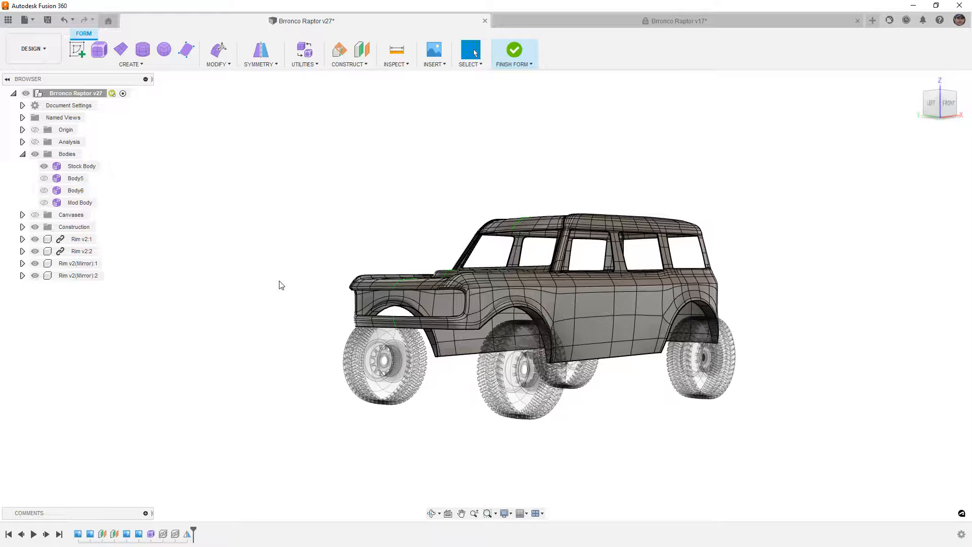
# Step: Show Mod Body to inspect its red panelled surface, then hide it again
pyautogui.click(43, 202)
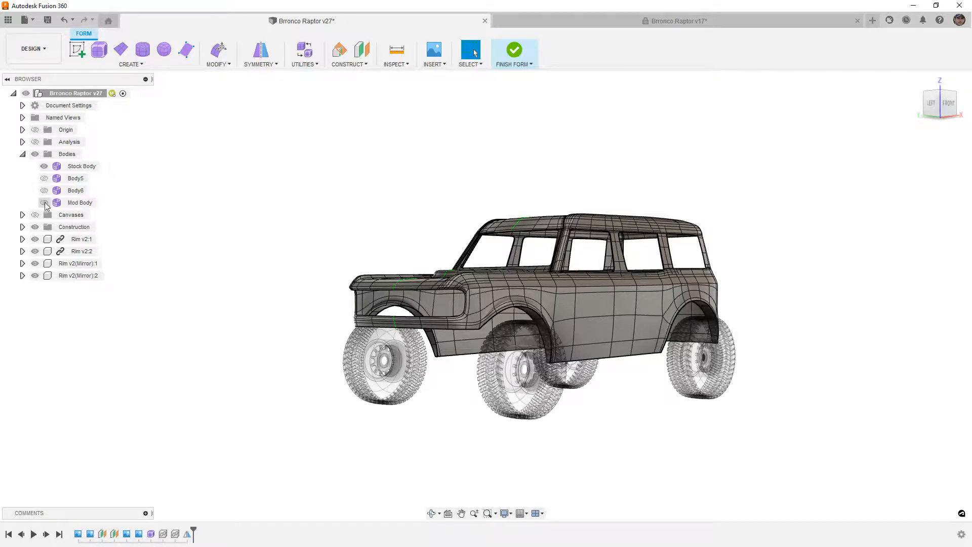
pyautogui.click(44, 202)
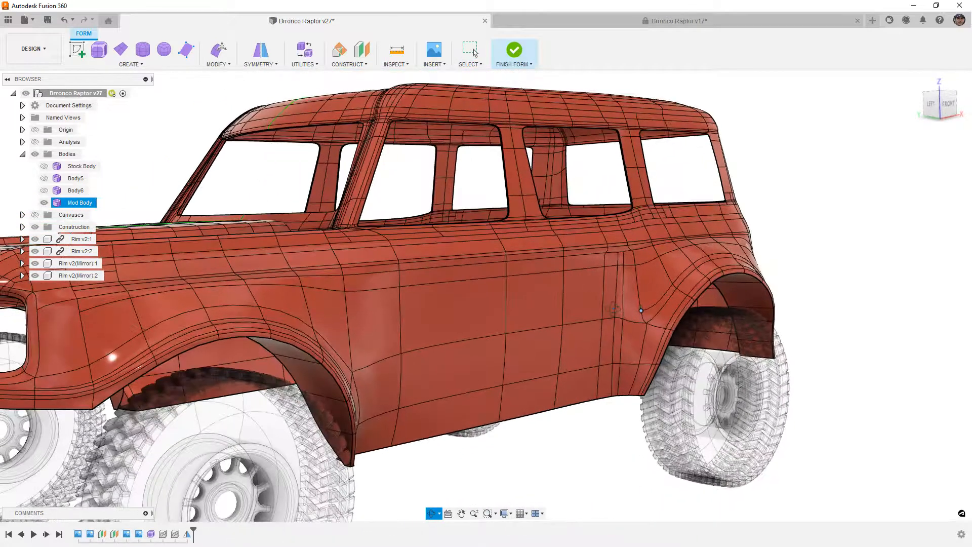
pyautogui.click(43, 202)
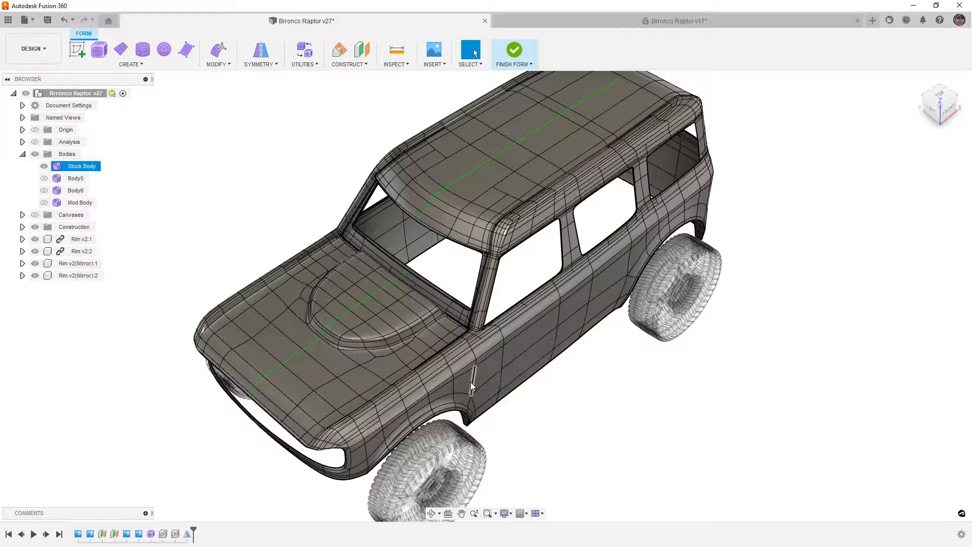
pyautogui.moveTo(373, 400)
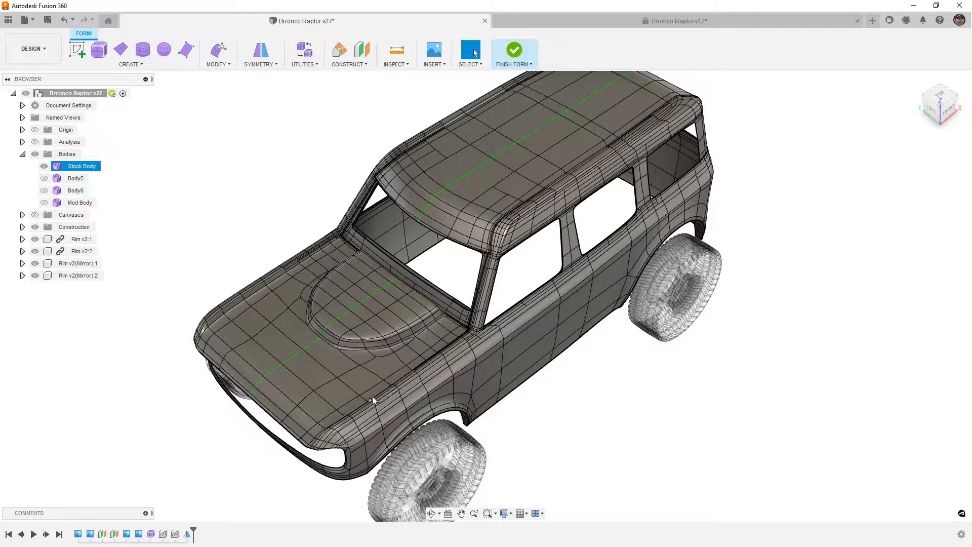
# Step: Select the grey stock Bronco body and orbit around it and its tyres
pyautogui.click(360, 381)
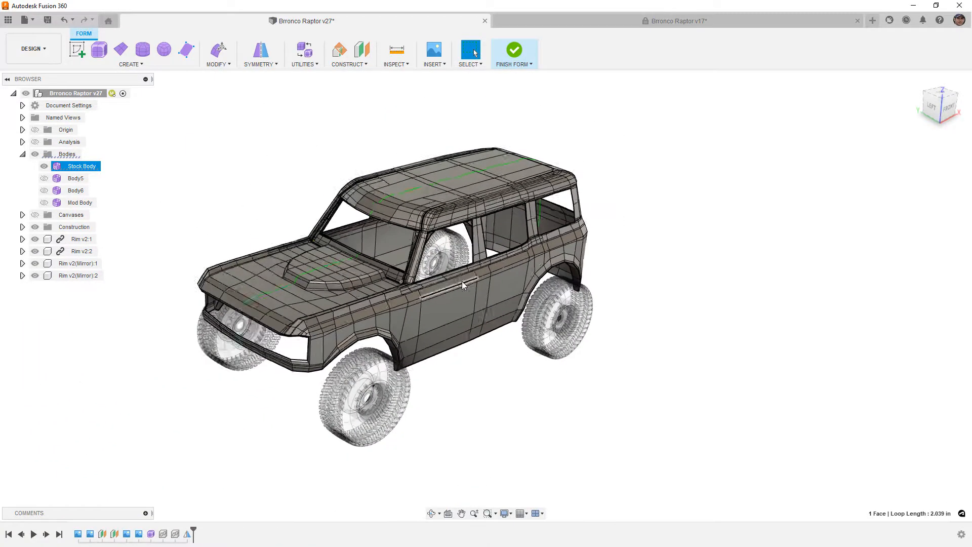
pyautogui.moveTo(461, 285); pyautogui.dragTo(485, 397)
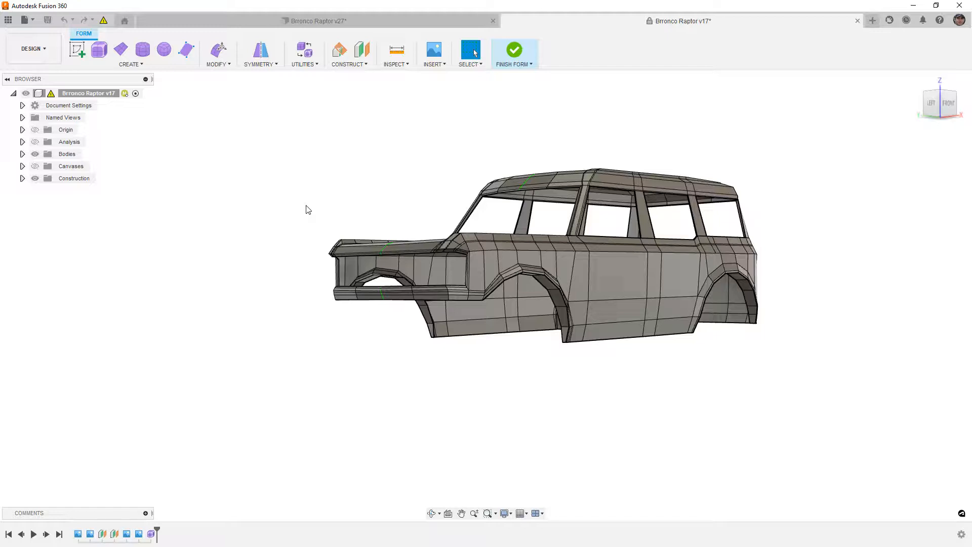
# Step: In the v17 design, select a door panel face and expand Bodies to reveal Body2
pyautogui.click(614, 278)
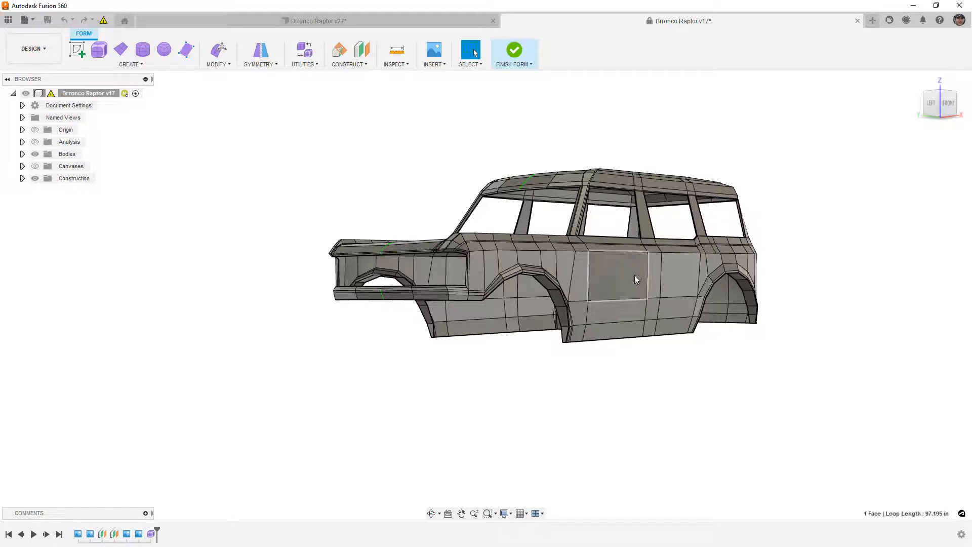
pyautogui.click(617, 277)
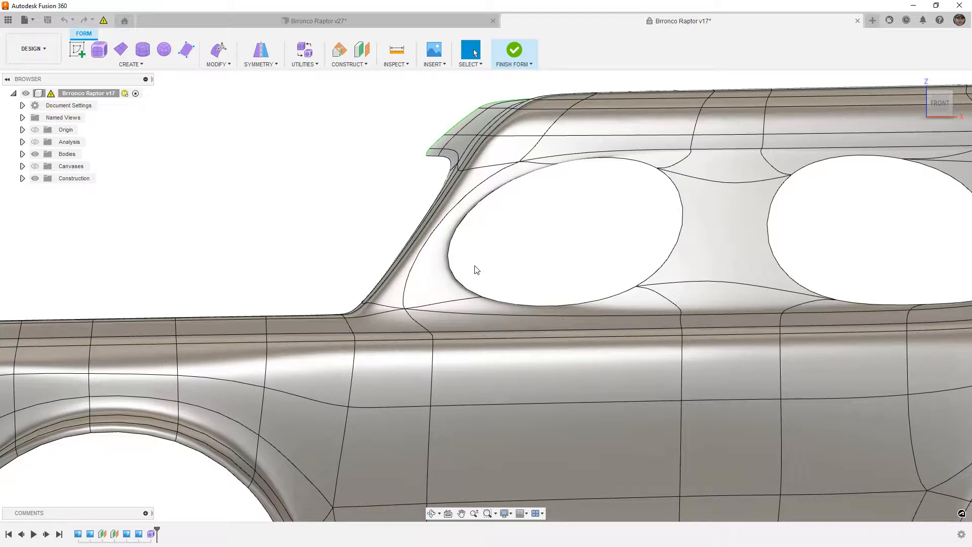
pyautogui.scroll(-3)
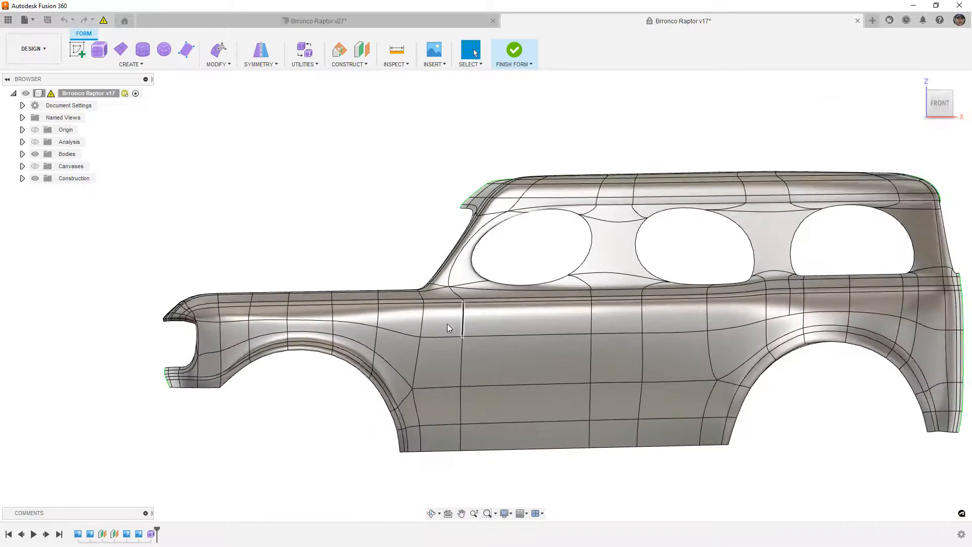
pyautogui.click(397, 347)
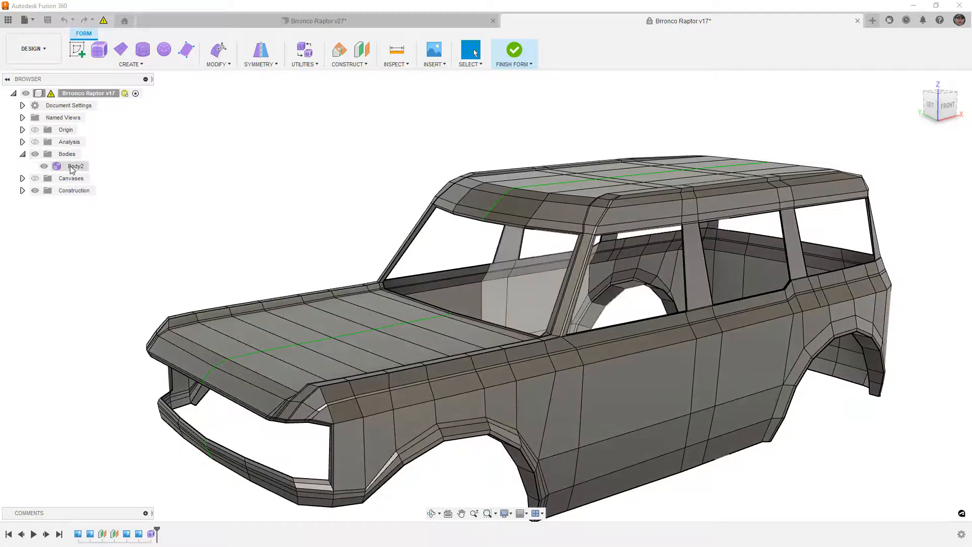
# Step: Choose Save Control Frame as OBJ from Body2's context menu
pyautogui.rightClick(76, 166)
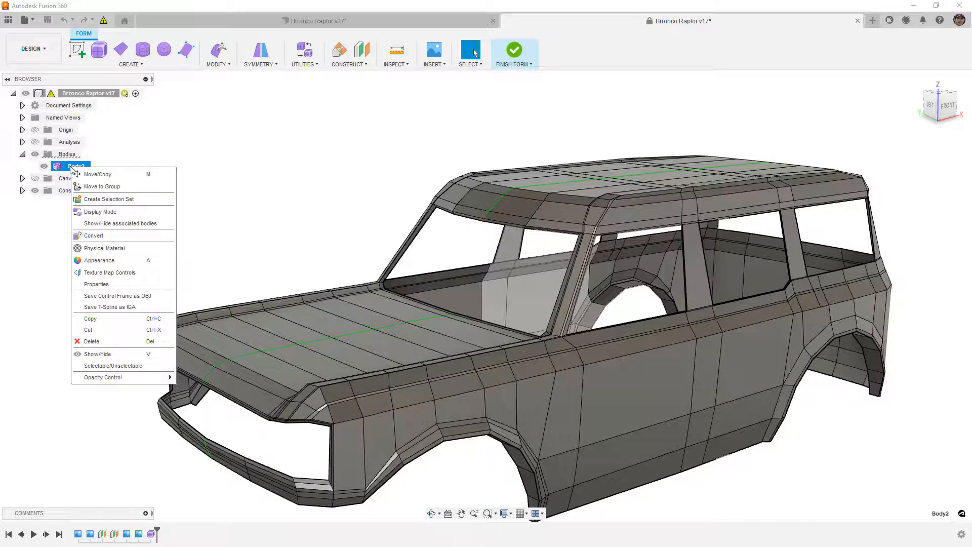
pyautogui.moveTo(99, 260)
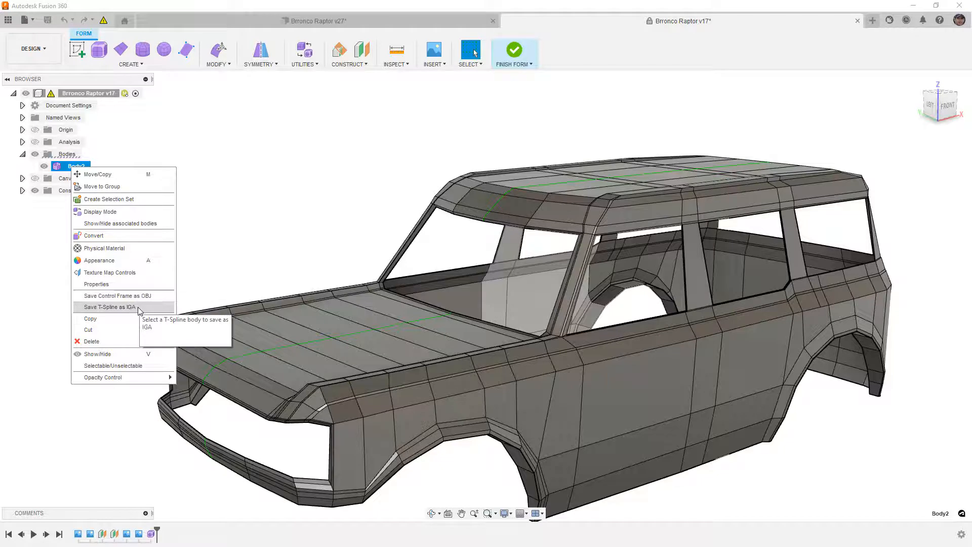
pyautogui.moveTo(115, 295)
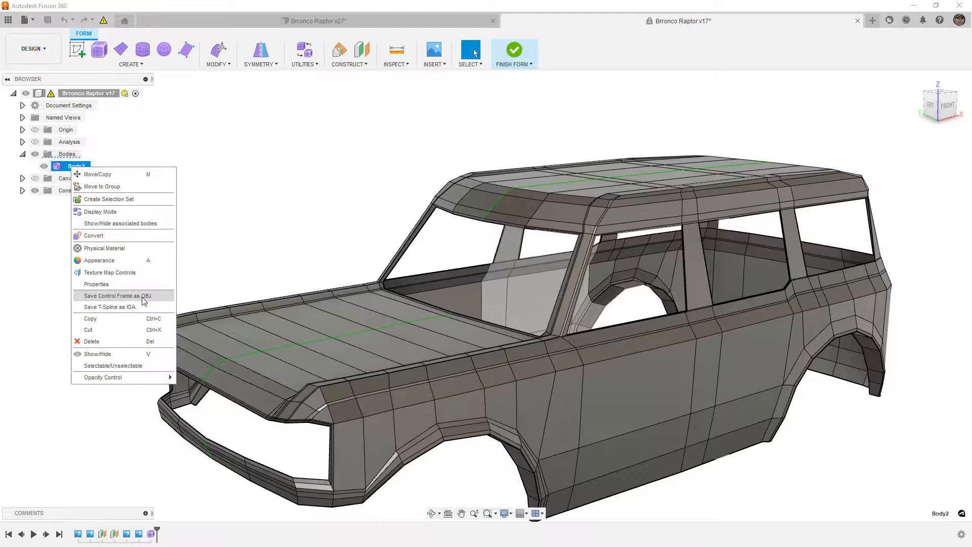
pyautogui.click(115, 295)
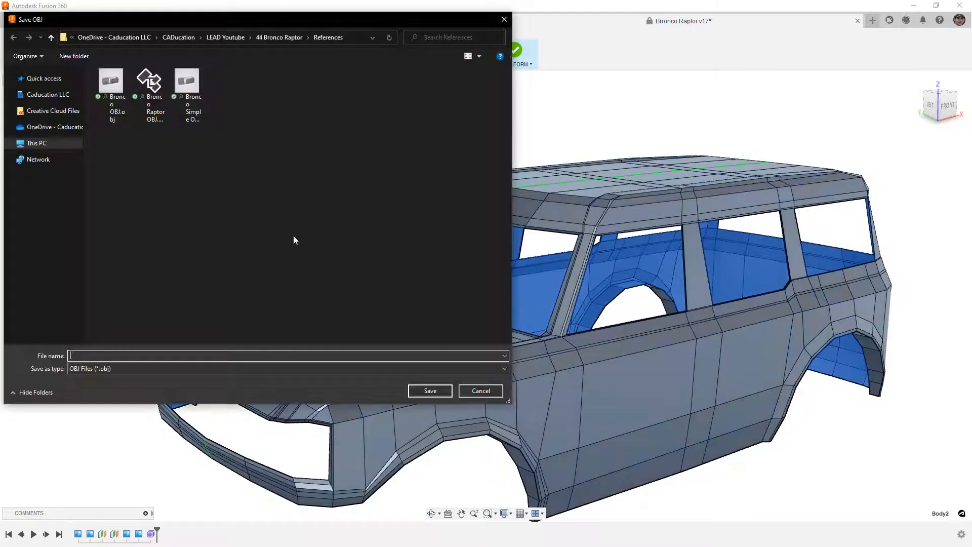
# Step: Name the export 'Bronco Export OBJ' and save it
pyautogui.write('Bronco Export')
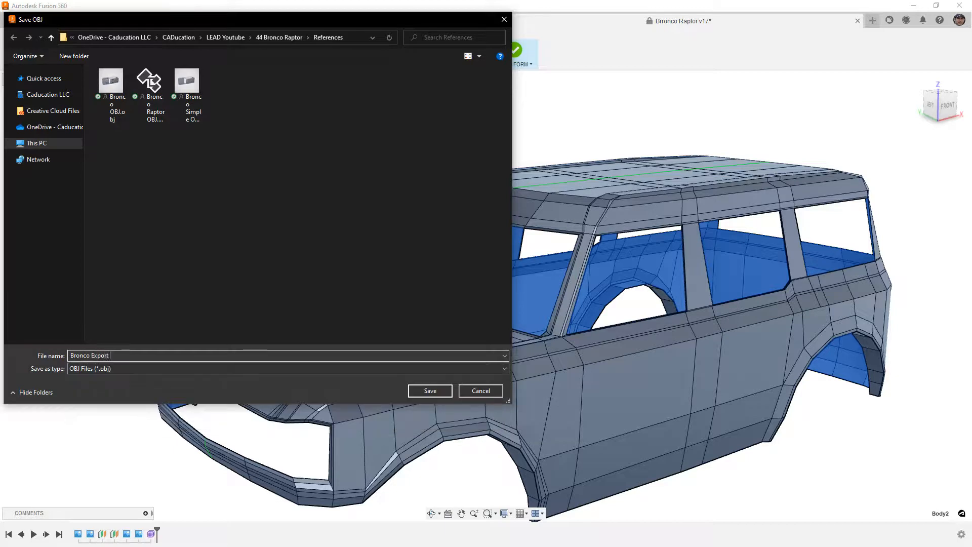
pyautogui.write('OBJ')
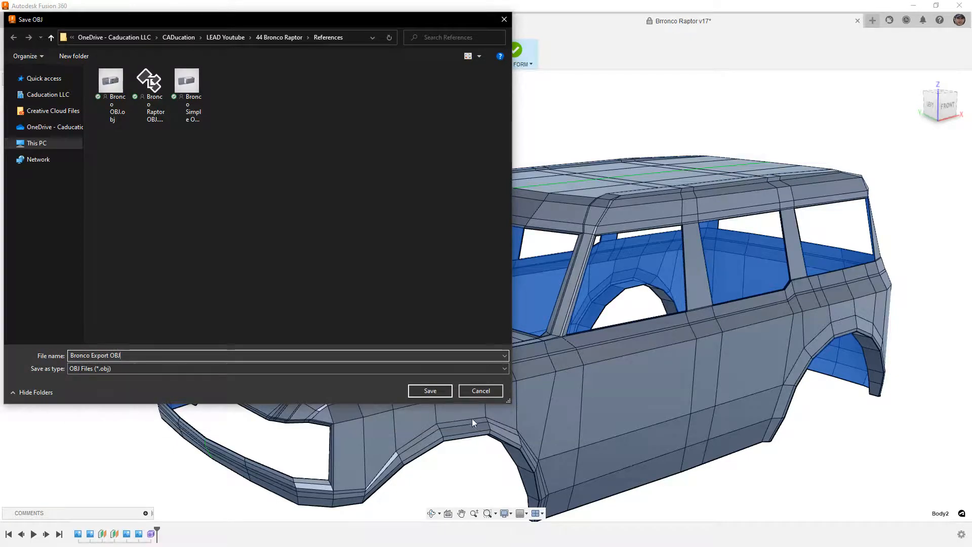
pyautogui.click(429, 390)
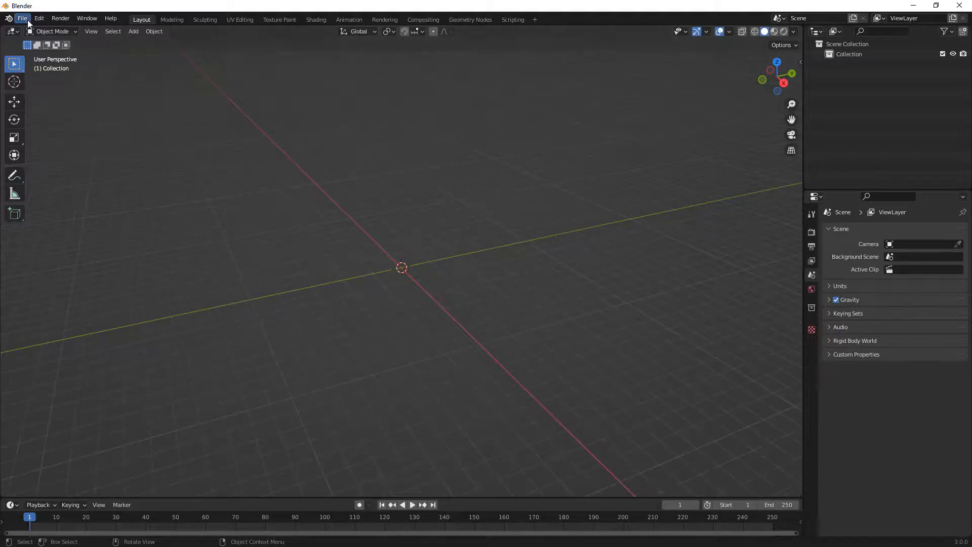
# Step: Import 'Bronco Export OBJ.obj' from the References folder with Z as the up axis
pyautogui.click(22, 18)
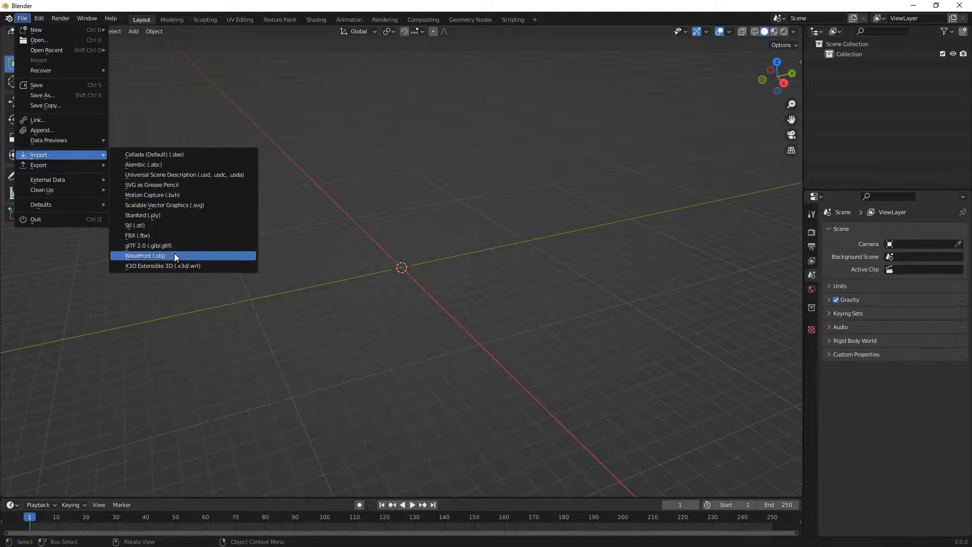
pyautogui.click(145, 255)
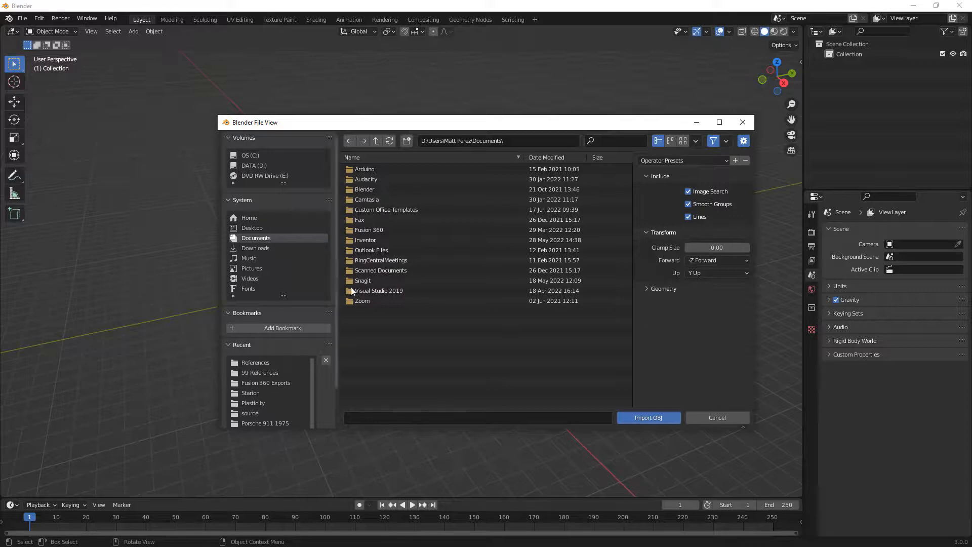
pyautogui.moveTo(285, 369)
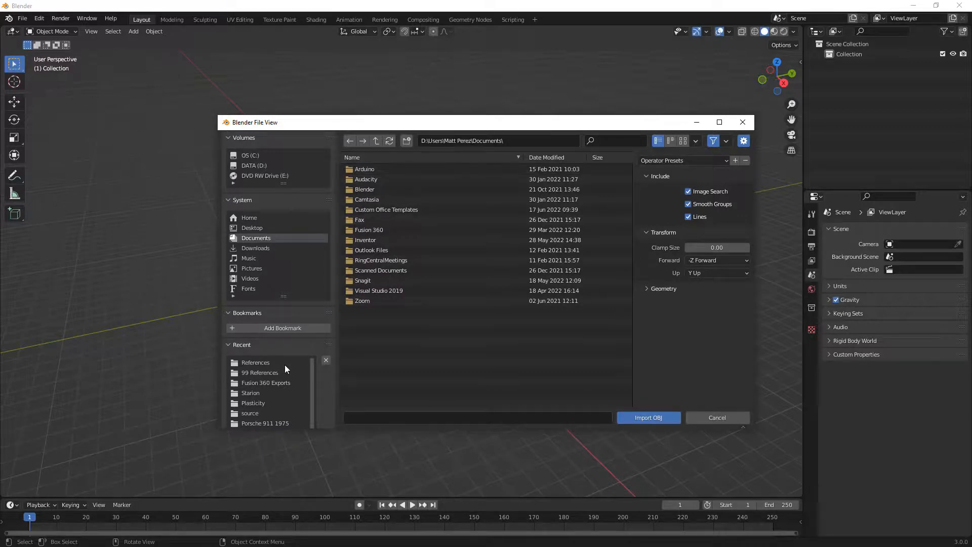
pyautogui.click(255, 362)
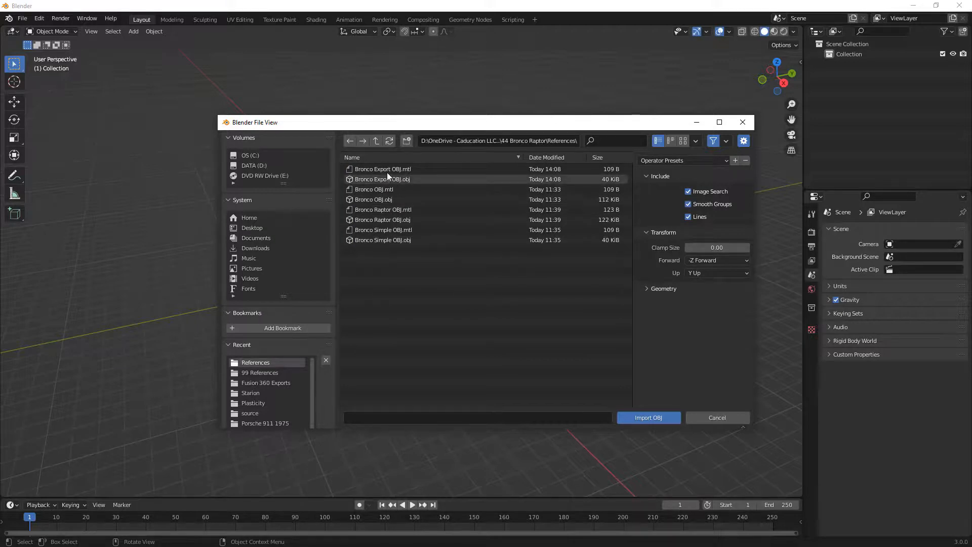
pyautogui.click(383, 179)
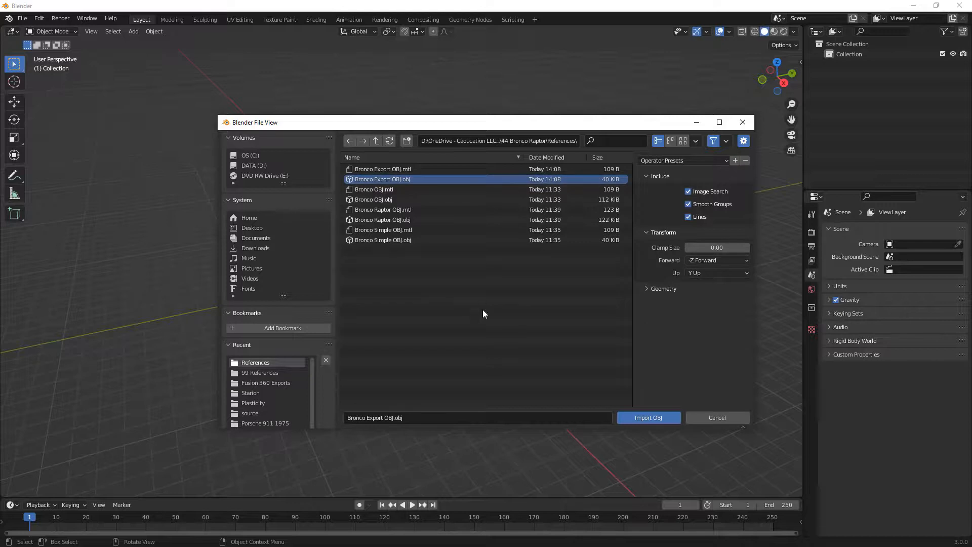
pyautogui.click(663, 288)
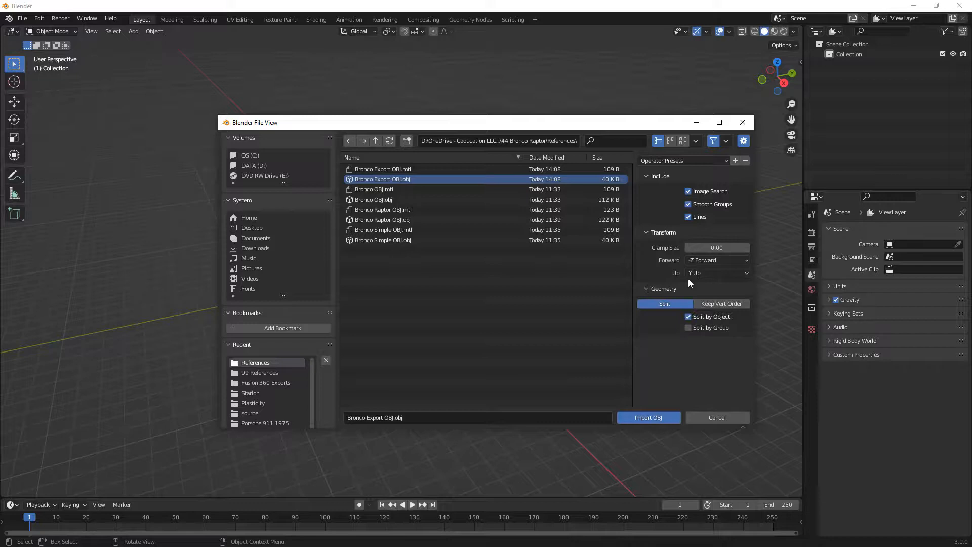
pyautogui.click(716, 273)
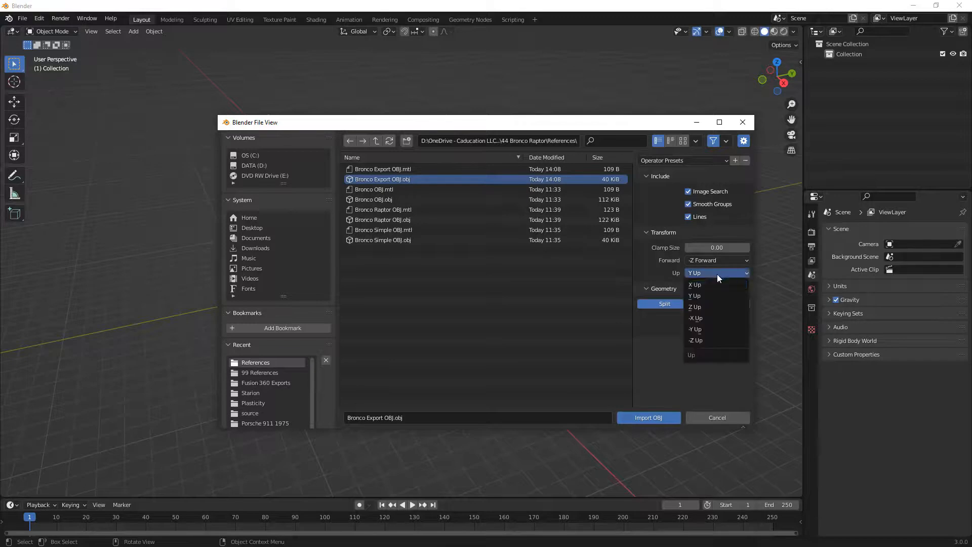
pyautogui.click(694, 306)
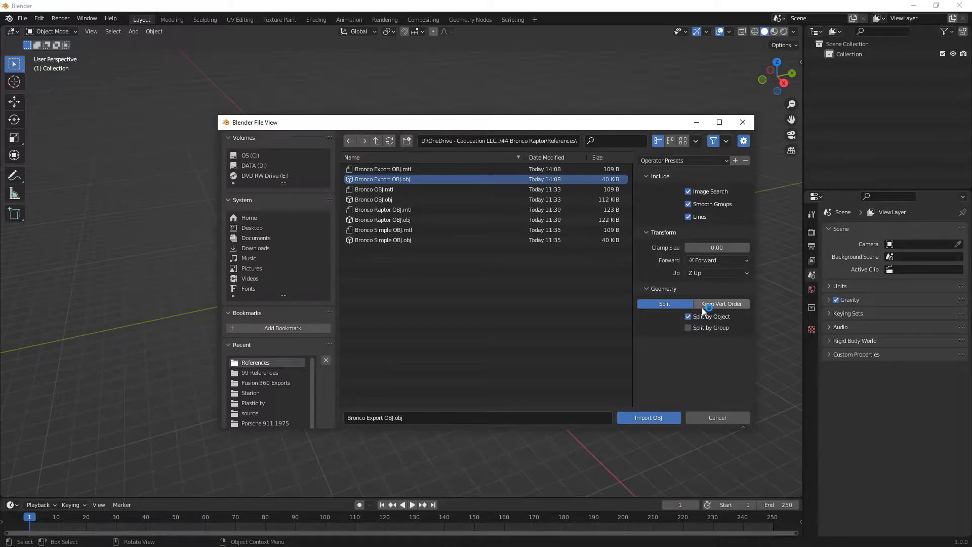
pyautogui.click(649, 417)
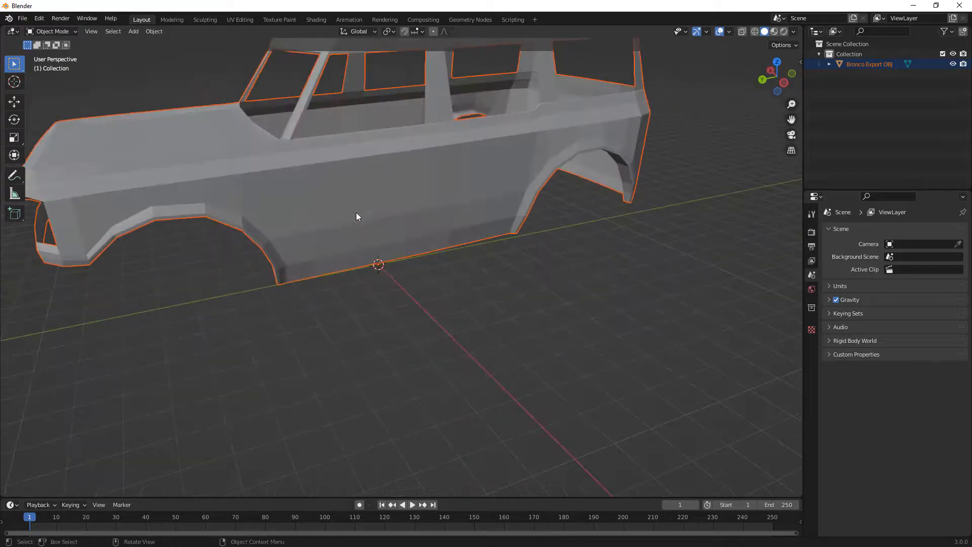
# Step: Inspect the whole Bronco mesh in Edit Mode, then return to Object Mode
pyautogui.press('Tab')
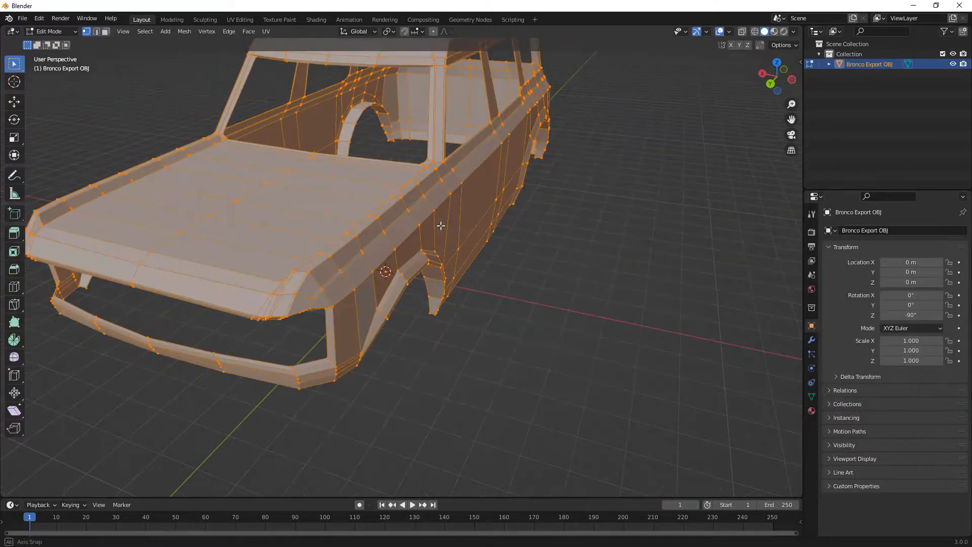
pyautogui.moveTo(440, 225); pyautogui.dragTo(424, 221)
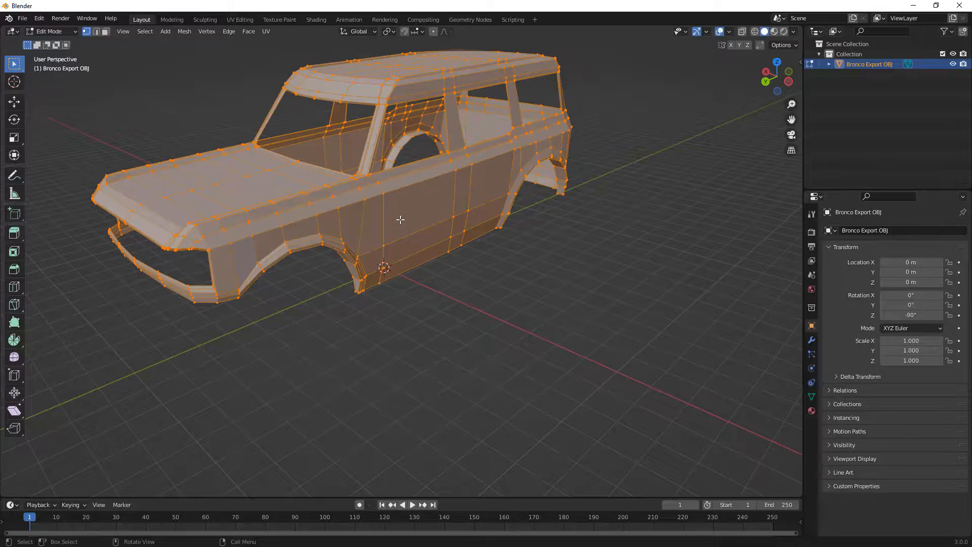
pyautogui.press('Tab')
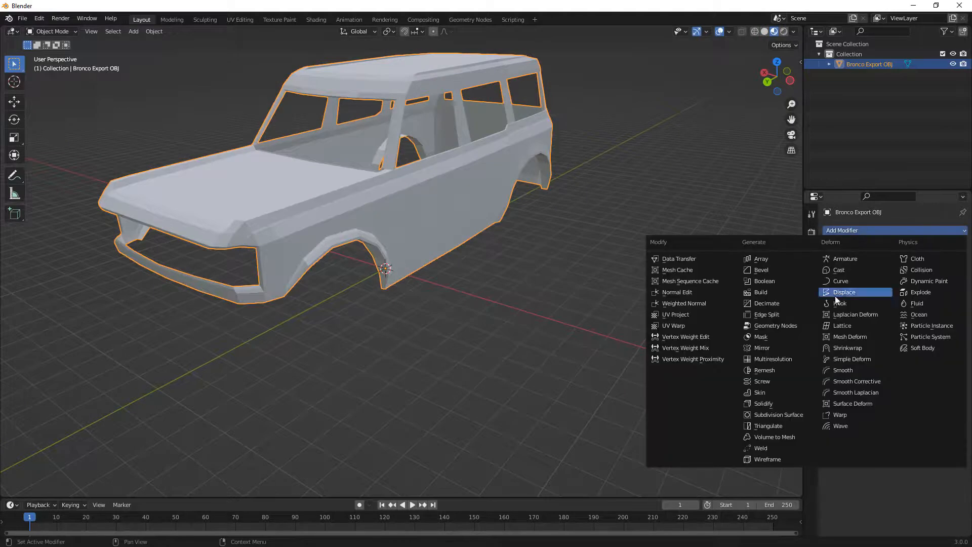
# Step: Add a level-3 Subdivision Surface modifier and re-enter Edit Mode
pyautogui.click(778, 414)
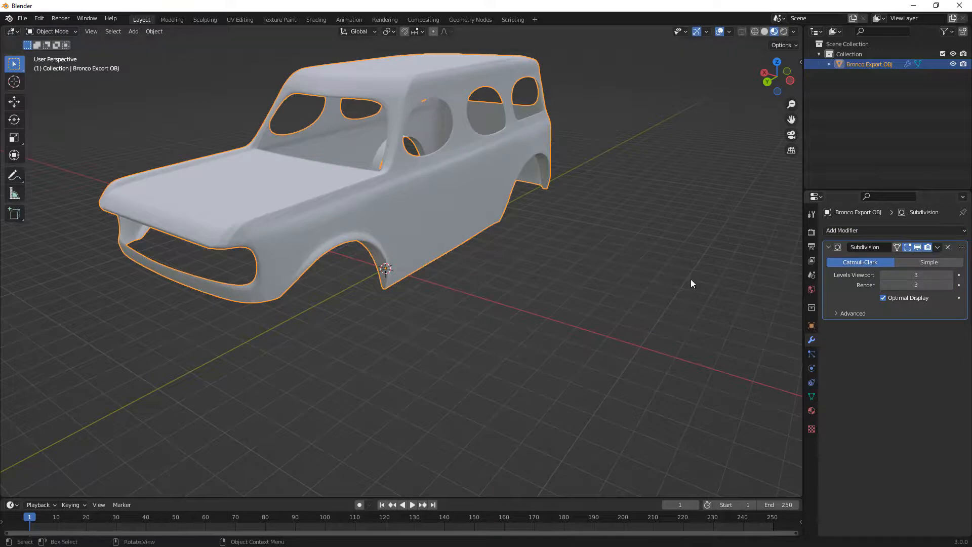
pyautogui.moveTo(489, 241)
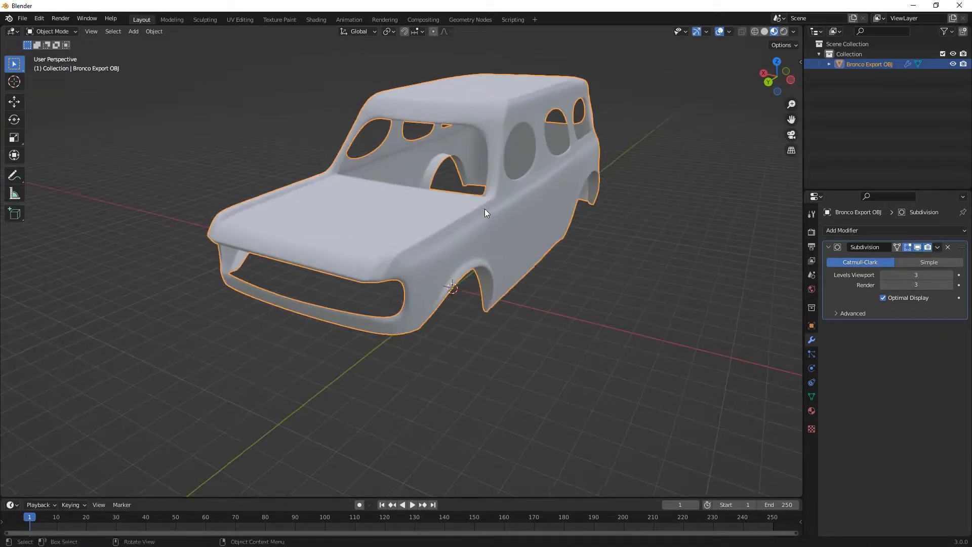
pyautogui.press('Tab')
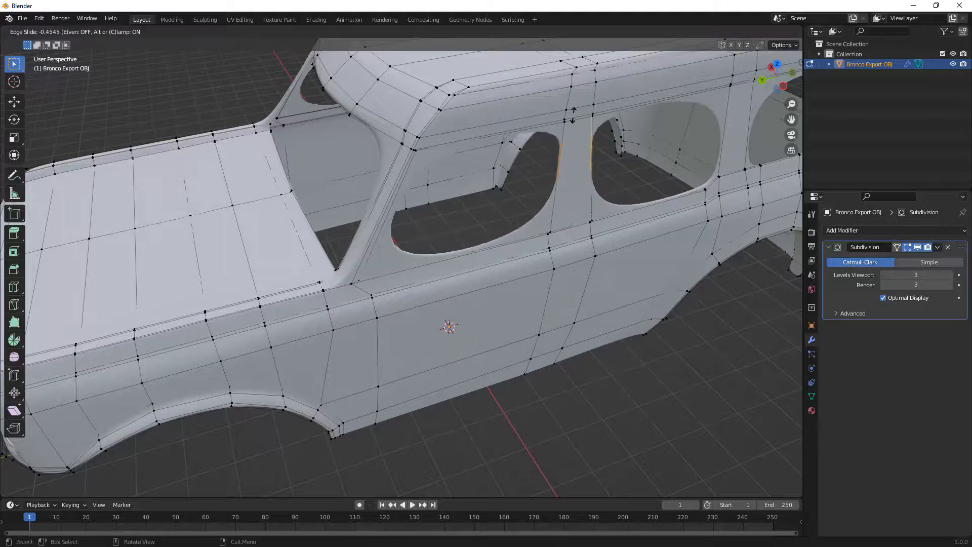
# Step: Confirm the placement of a new edge loop cut across the Bronco body
pyautogui.click(584, 180)
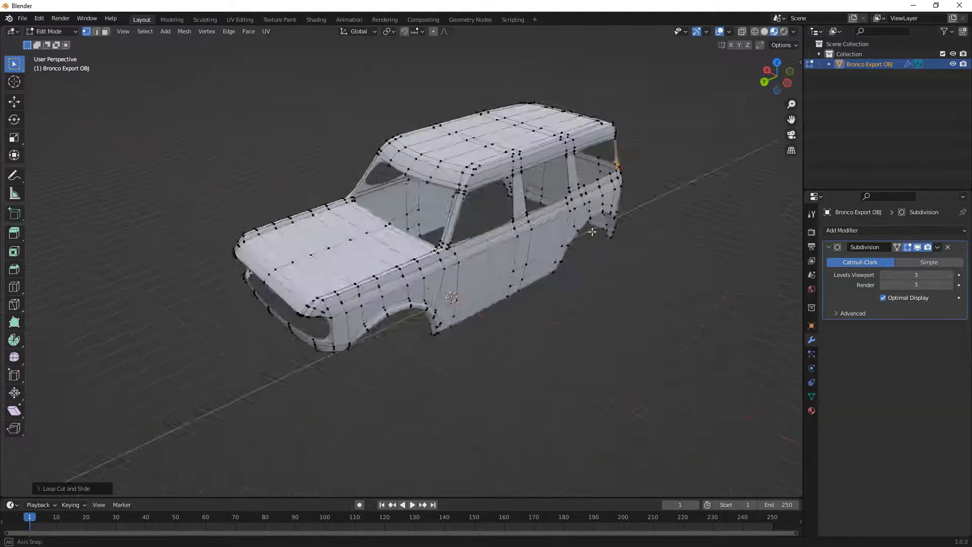
# Step: From top view, box-select the vertices on one side of centre and delete their faces
pyautogui.click(776, 61)
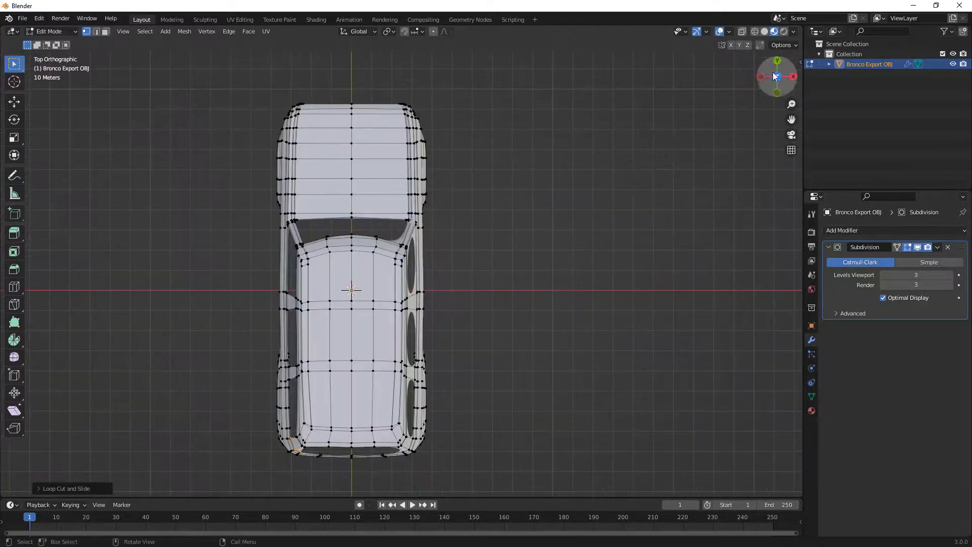
pyautogui.scroll(-3)
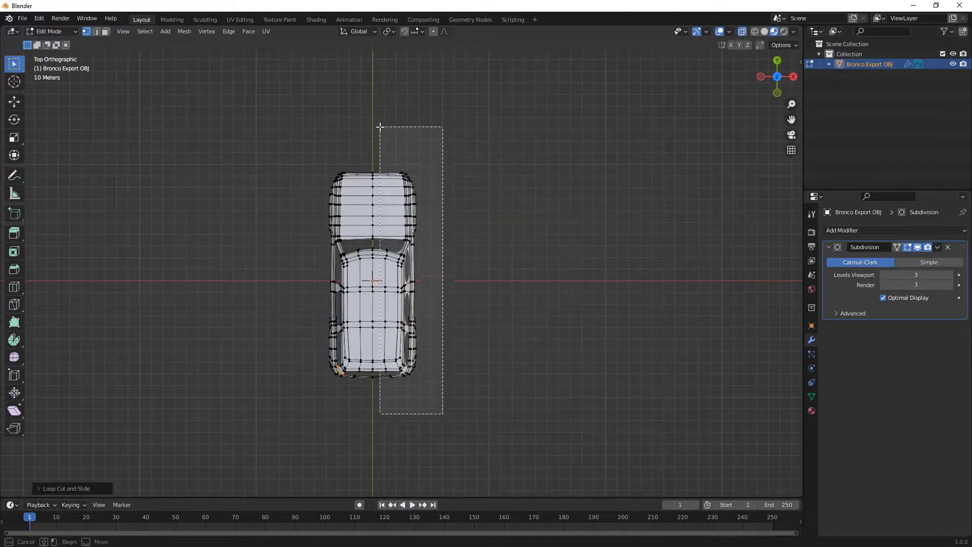
pyautogui.moveTo(380, 127); pyautogui.dragTo(444, 412)
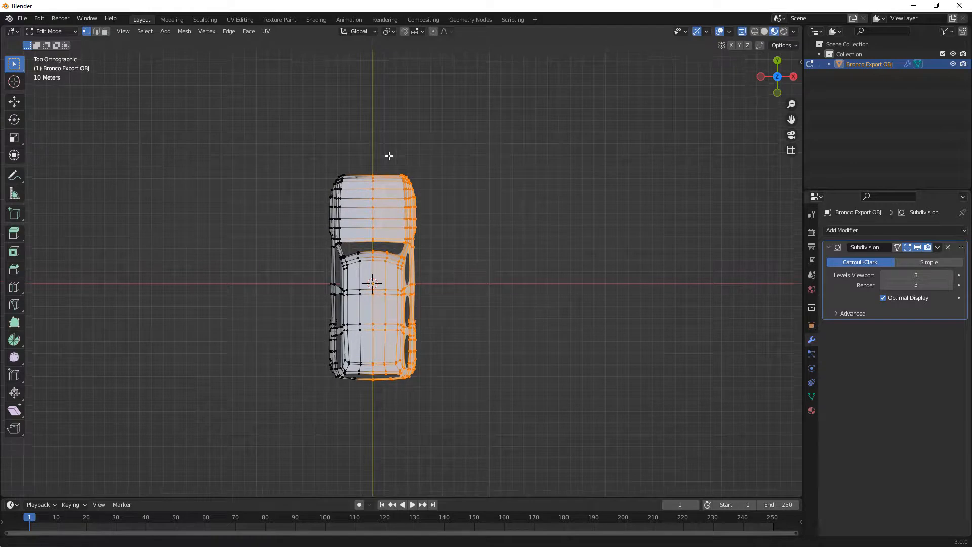
pyautogui.moveTo(390, 279); pyautogui.dragTo(386, 211)
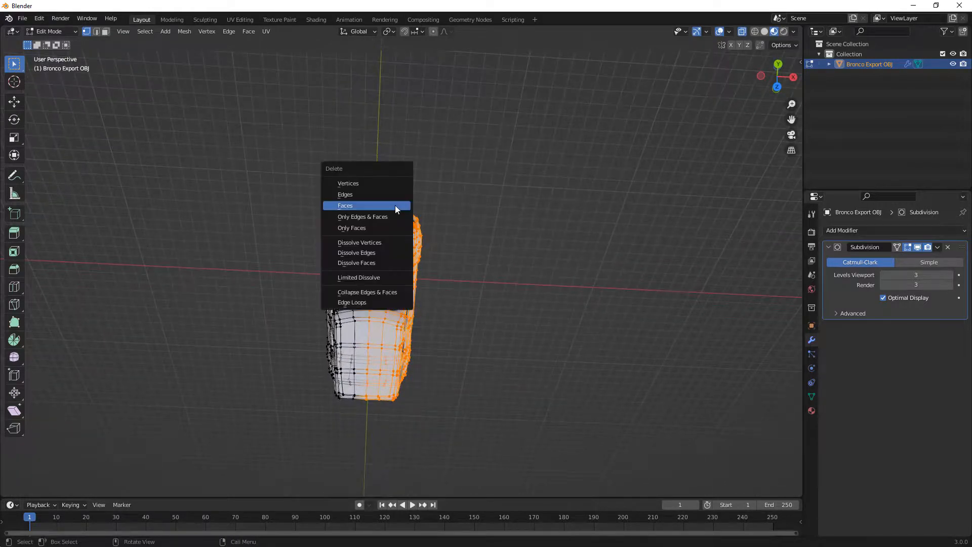
pyautogui.click(344, 205)
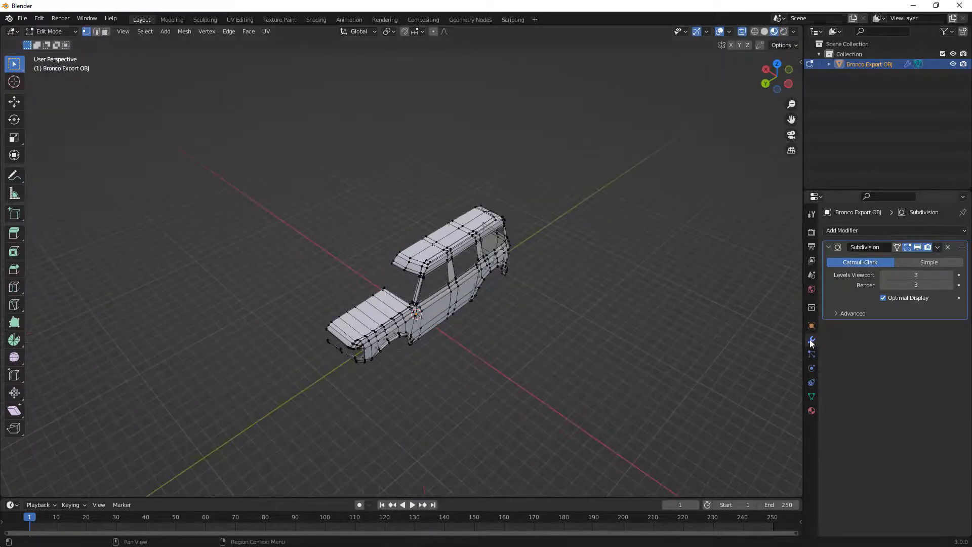
# Step: Add a Y-axis Mirror modifier with Y flip, place it above Subdivision, and return to Object Mode
pyautogui.click(841, 229)
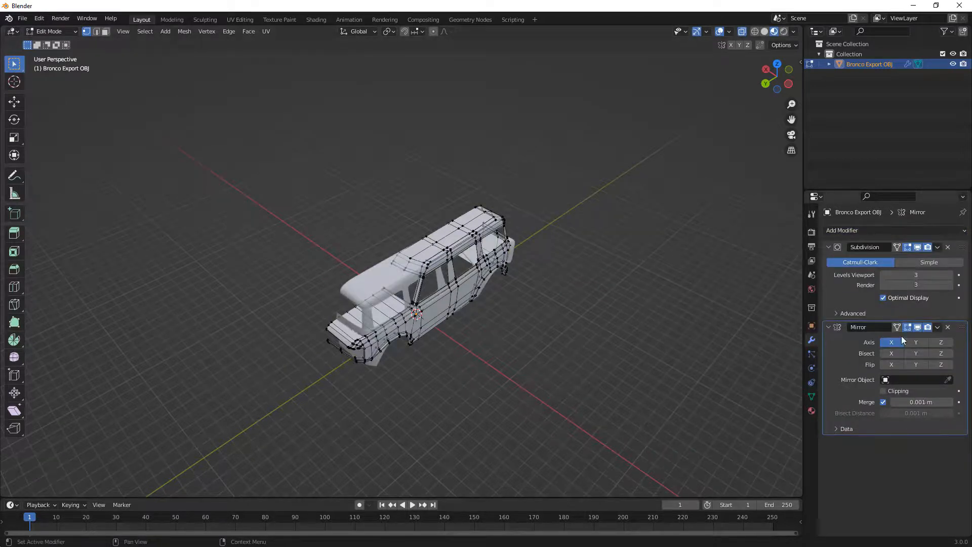
pyautogui.click(916, 342)
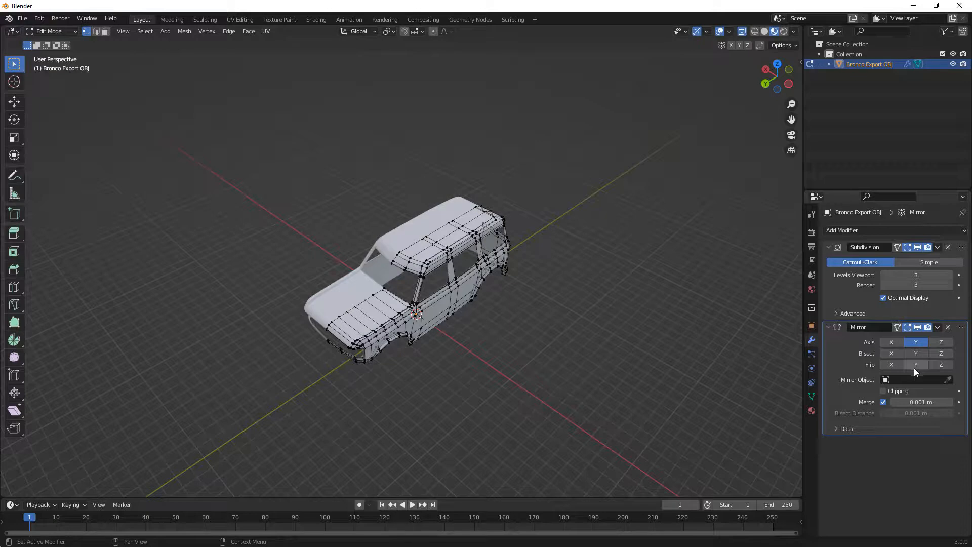
pyautogui.click(883, 390)
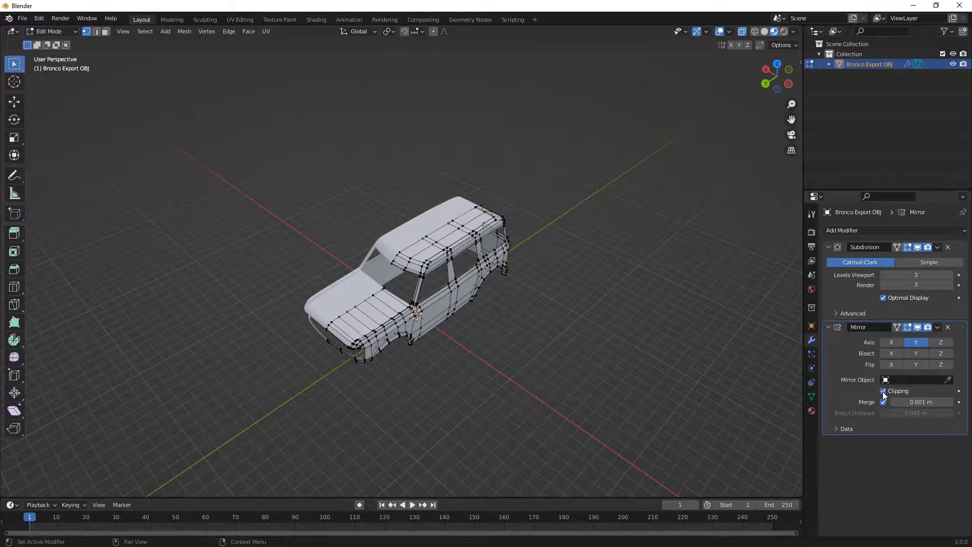
pyautogui.click(916, 354)
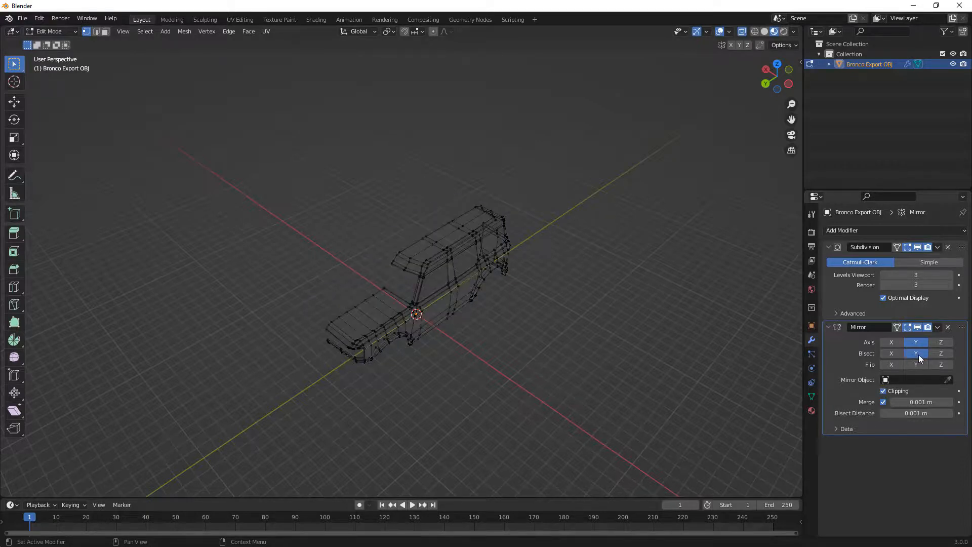
pyautogui.click(915, 365)
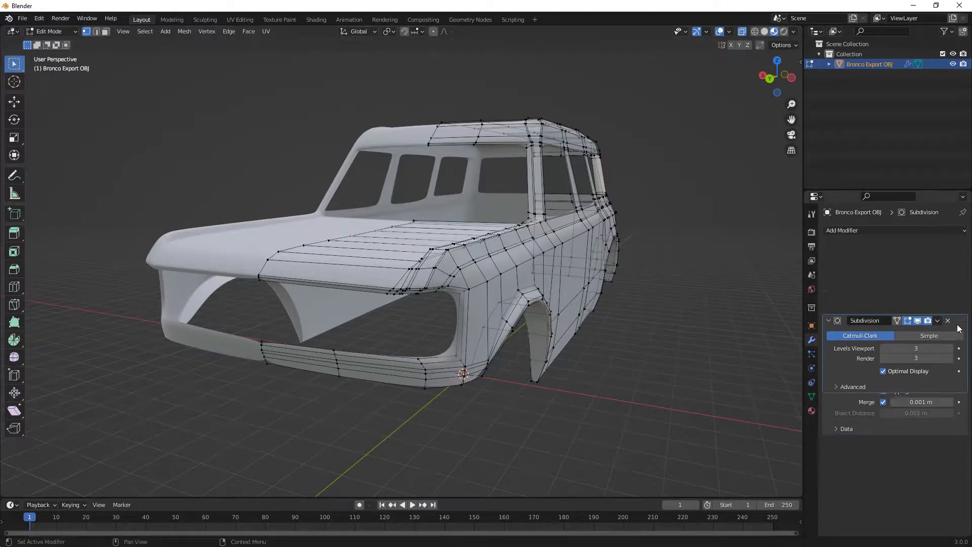
pyautogui.click(842, 230)
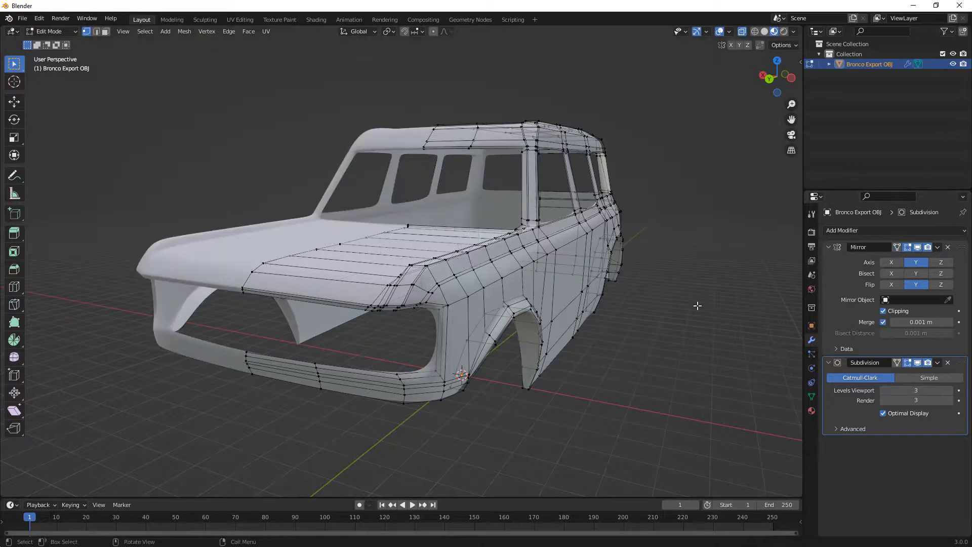
pyautogui.press('Tab')
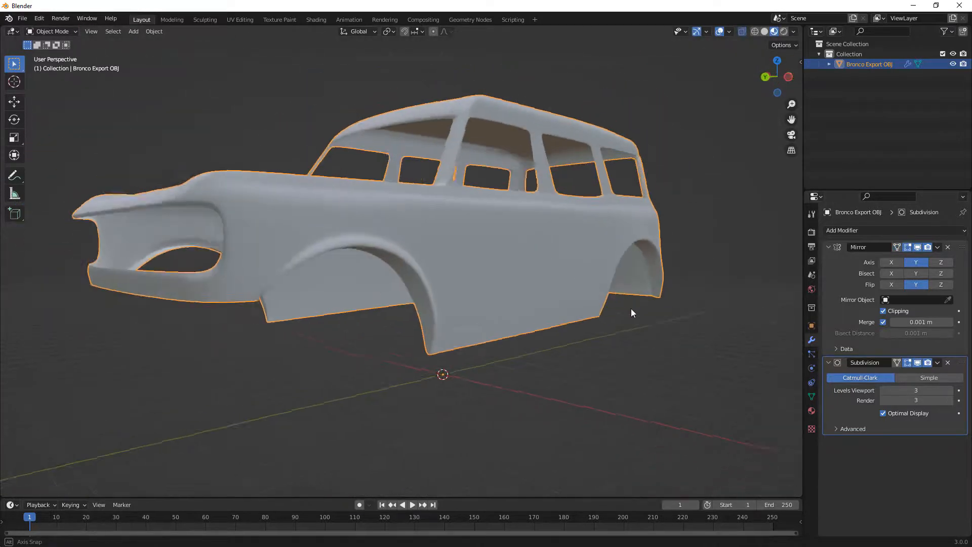
# Step: Apply the Bronco body's location transform and orbit around it to view the front
pyautogui.moveTo(633, 313); pyautogui.dragTo(693, 235)
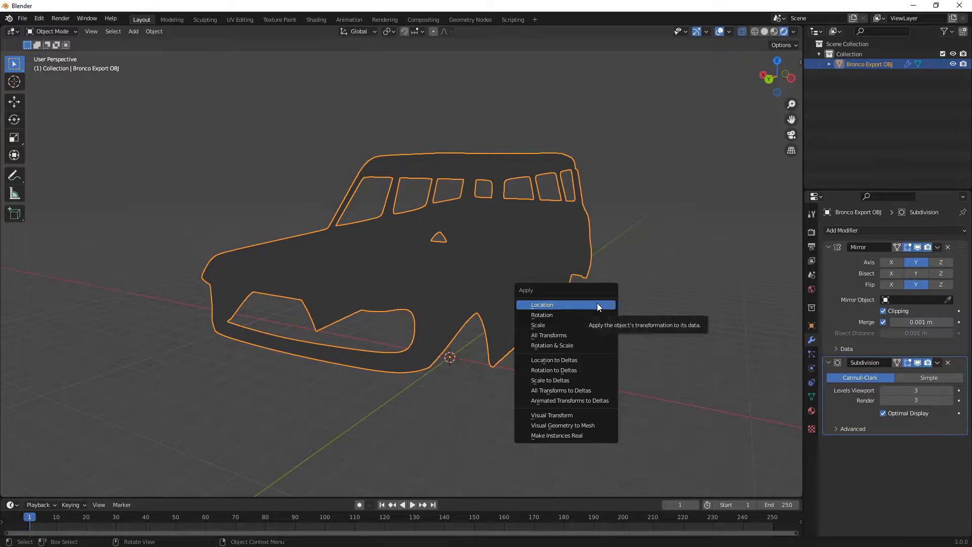
pyautogui.click(133, 31)
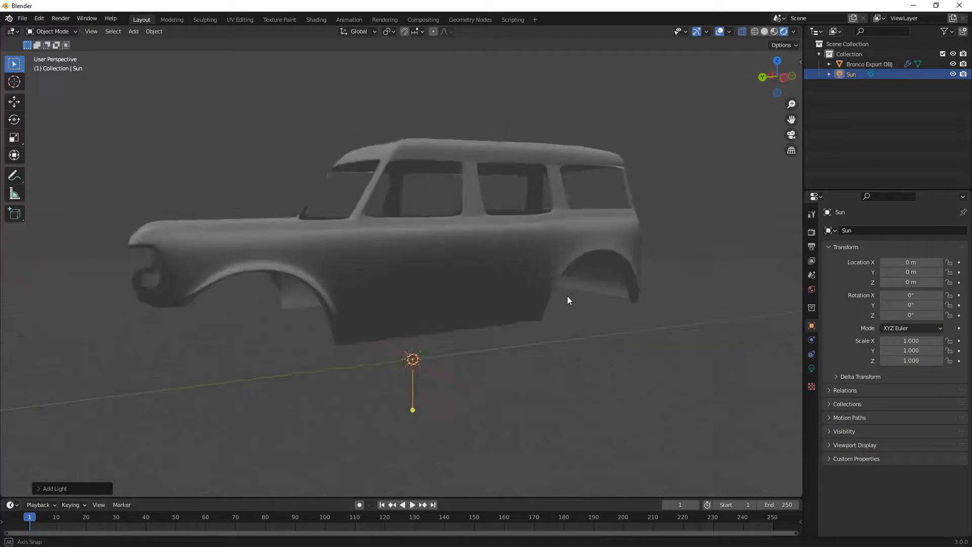
pyautogui.moveTo(567, 300); pyautogui.dragTo(632, 338)
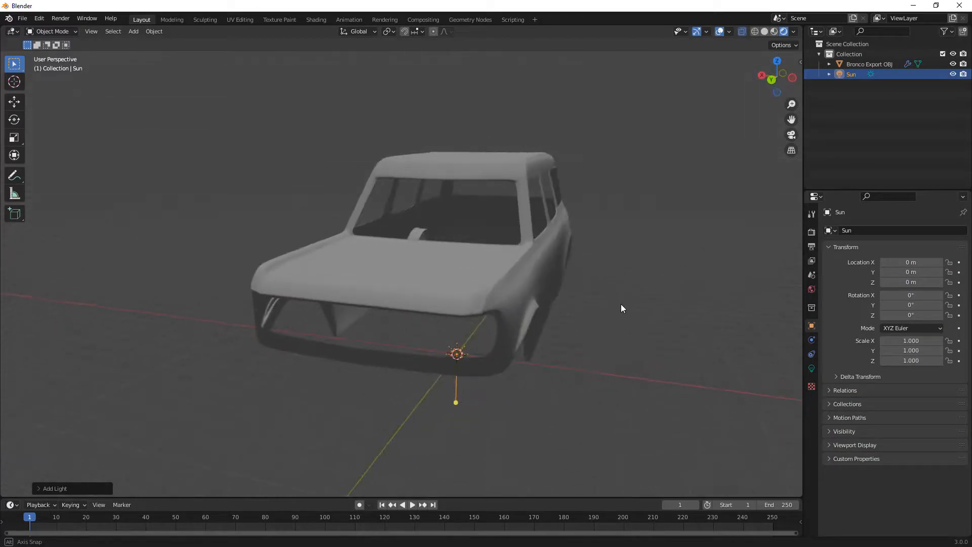
pyautogui.moveTo(623, 309); pyautogui.dragTo(632, 230)
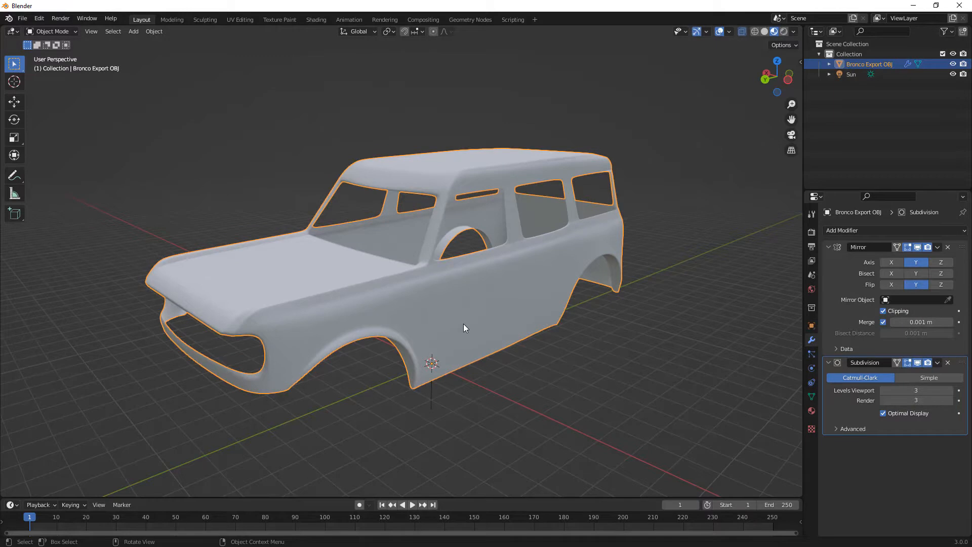
# Step: Put the Bronco body back in Edit Mode, switching to edge and then face select
pyautogui.press('Tab')
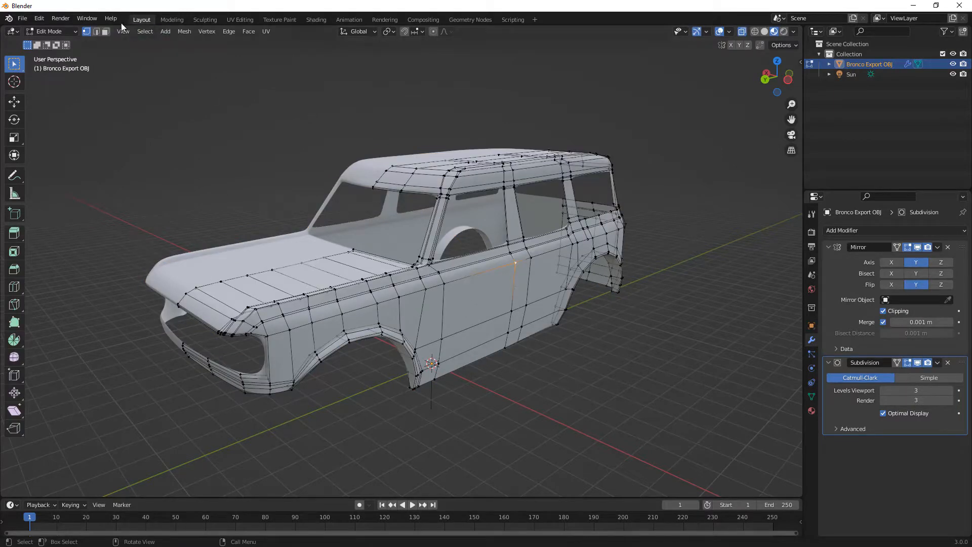
pyautogui.click(96, 32)
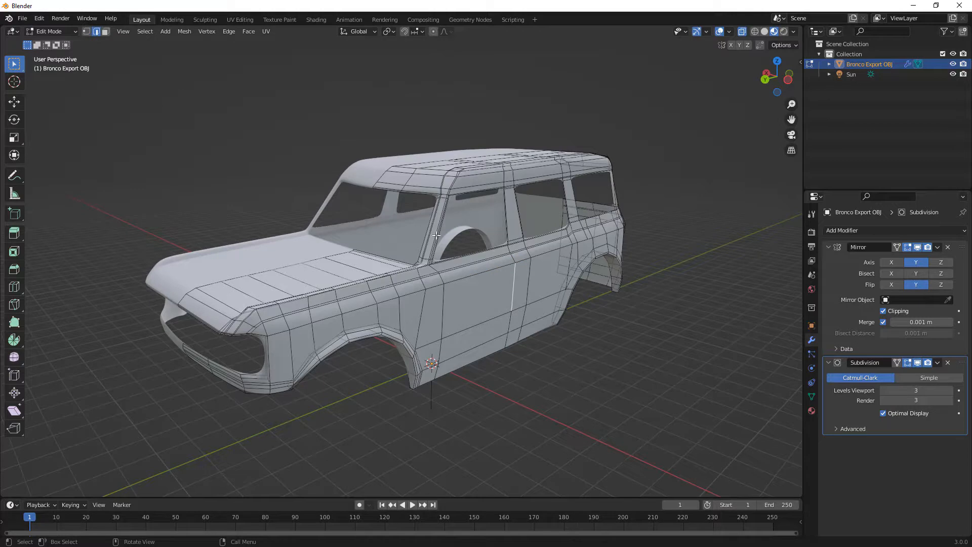
pyautogui.click(480, 298)
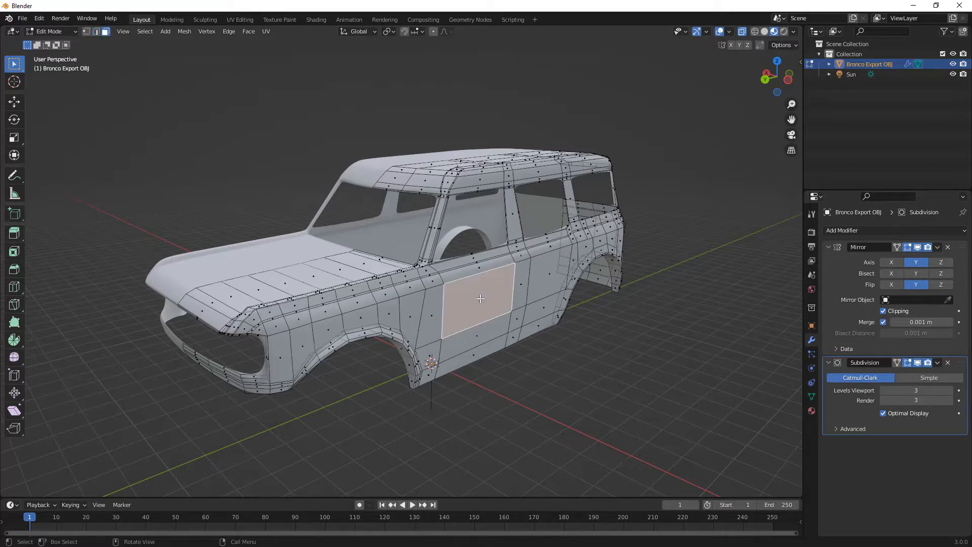
pyautogui.moveTo(497, 344)
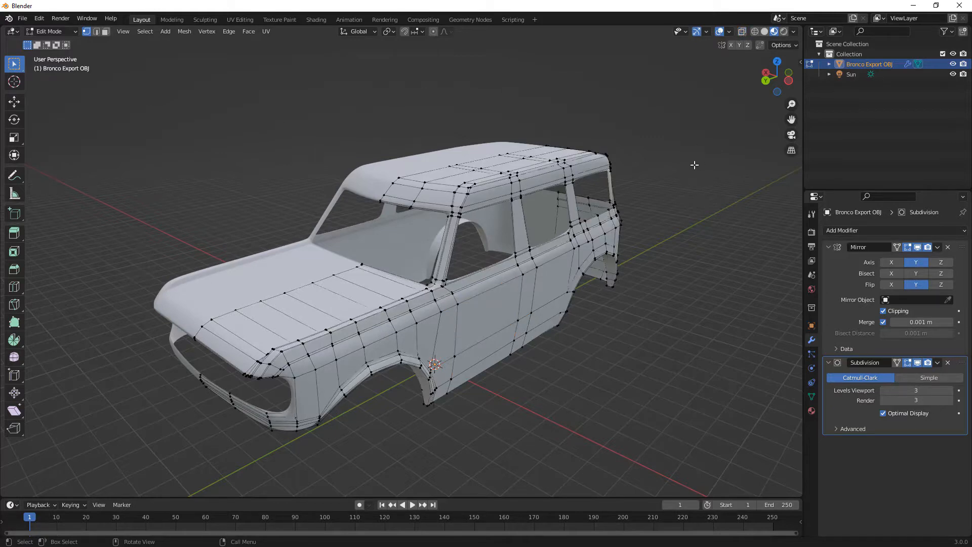
pyautogui.moveTo(690, 164)
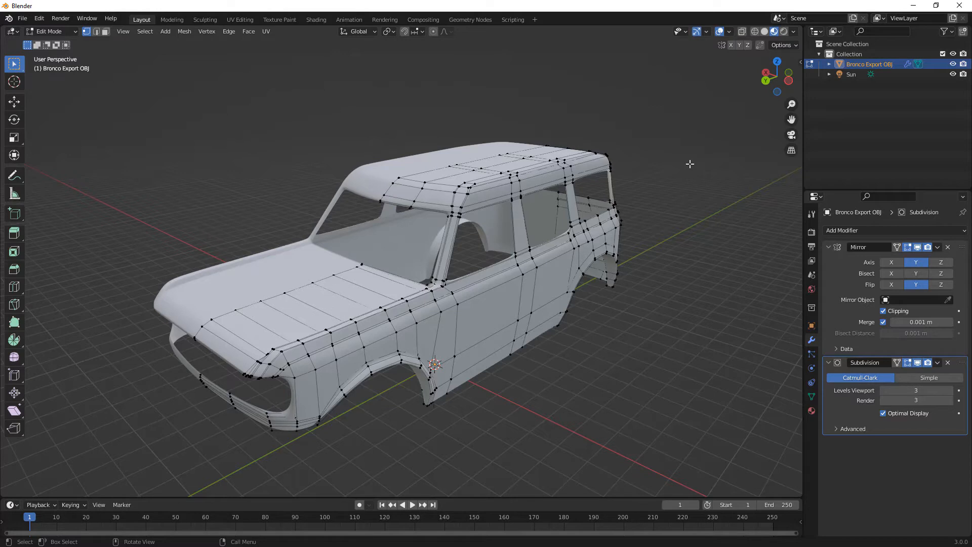
pyautogui.moveTo(682, 164)
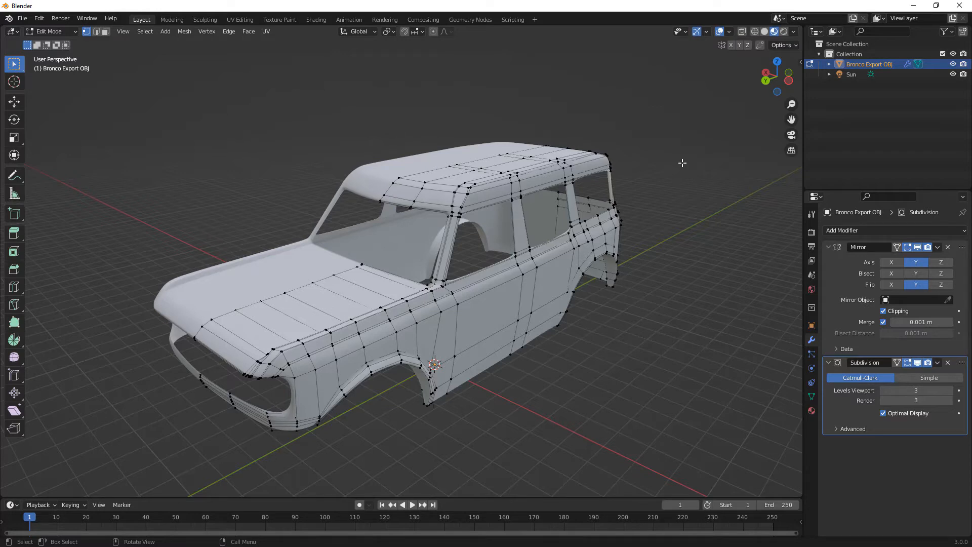
pyautogui.moveTo(589, 240)
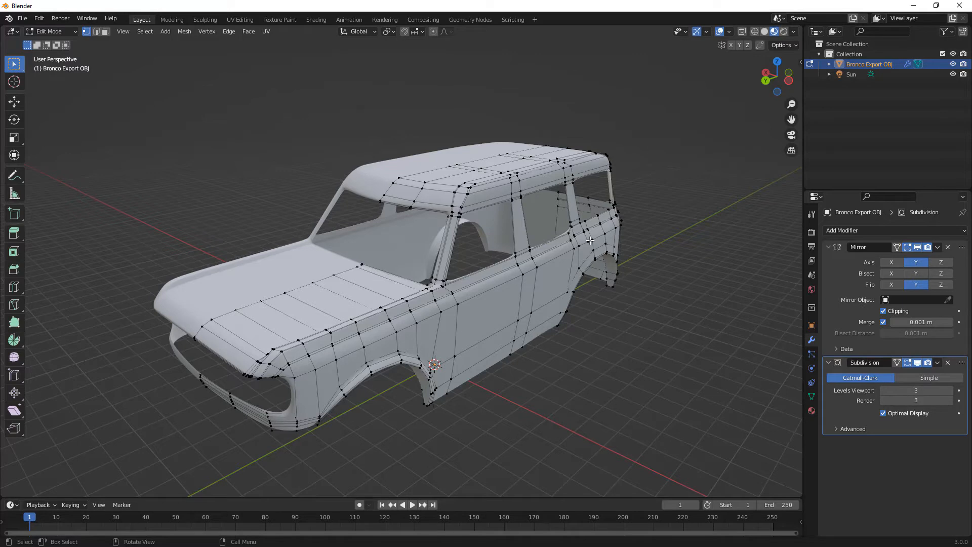
pyautogui.moveTo(676, 209)
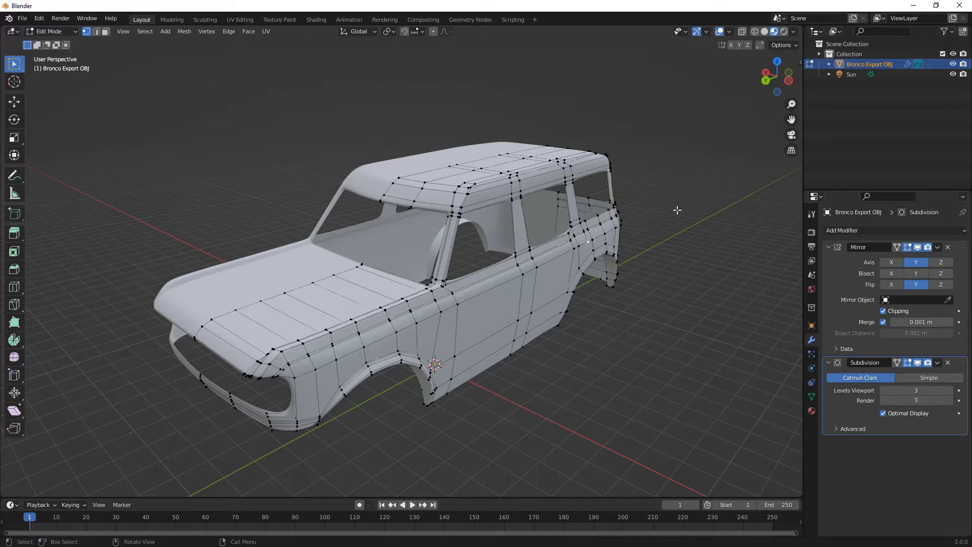